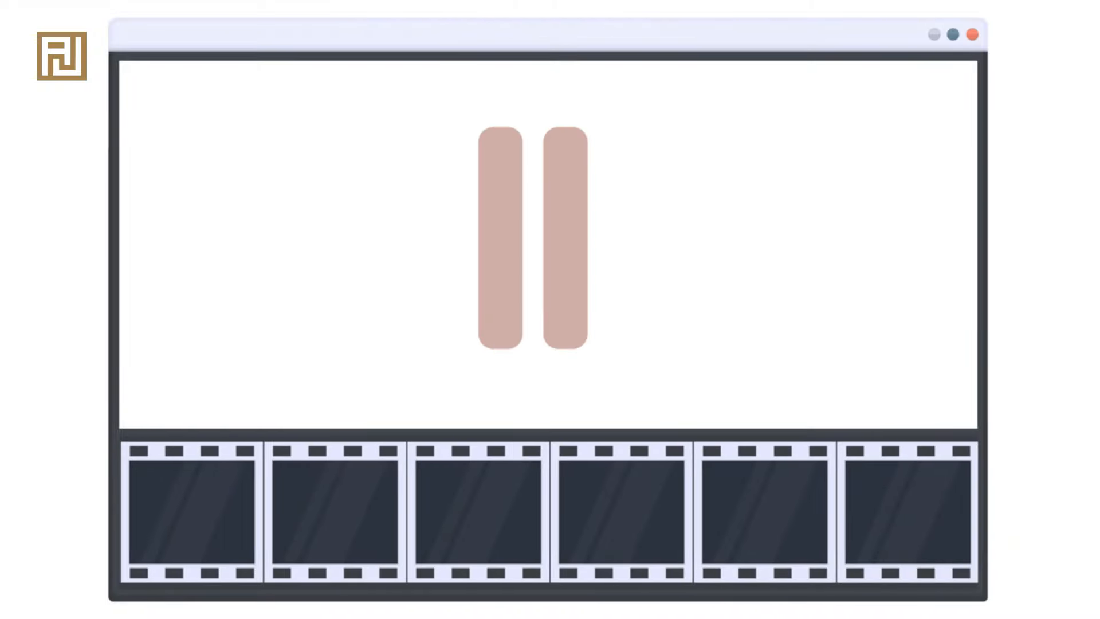
Resume the paused explainer animation so the film strip starts rolling.
click(530, 246)
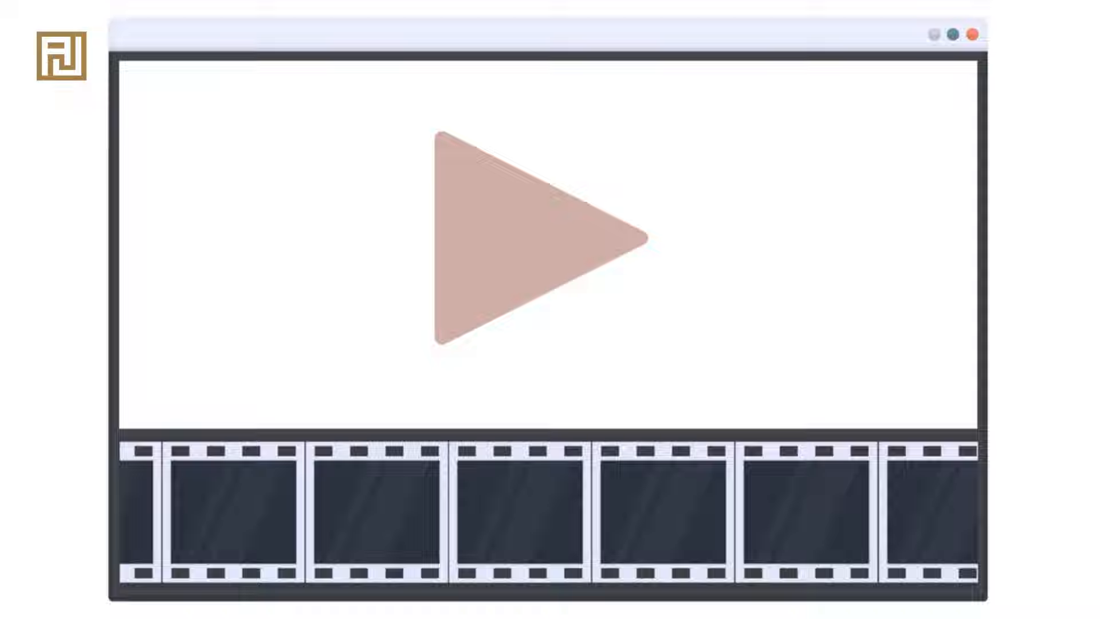
click(529, 242)
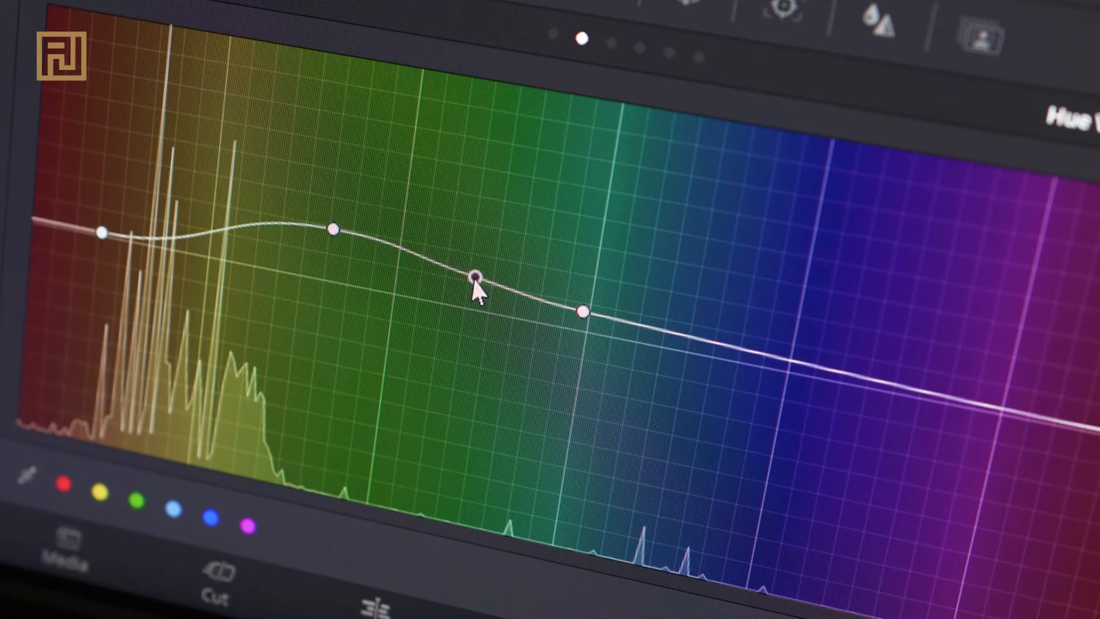
Bend the hue curve around green and tint shadows blue (lift red -0.04, blue 0.15).
drag(476, 274, 581, 312)
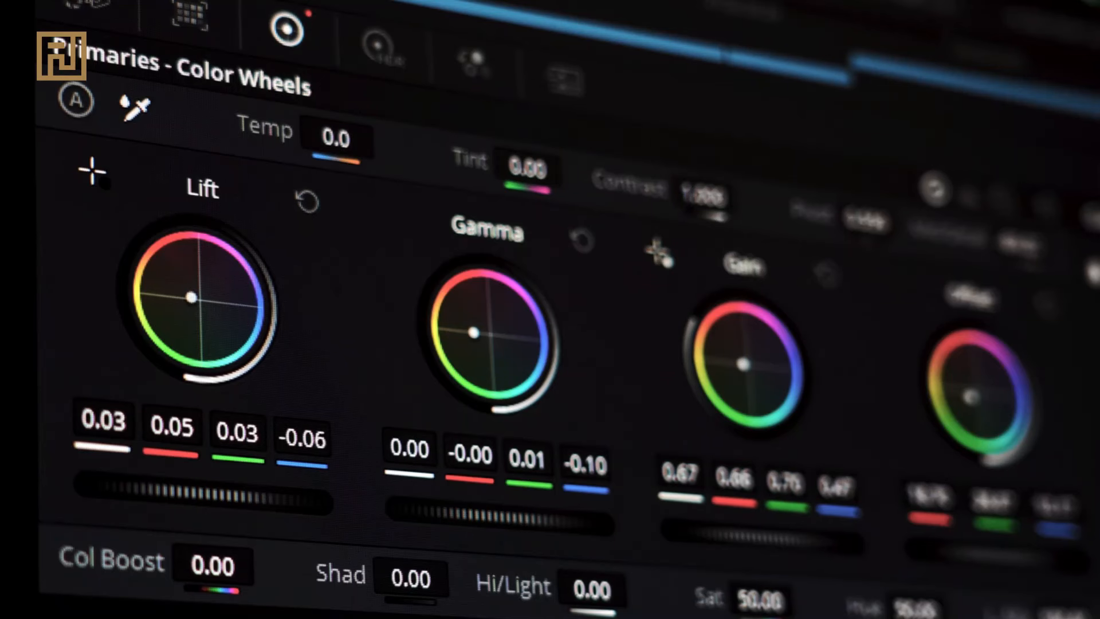
drag(191, 298, 214, 309)
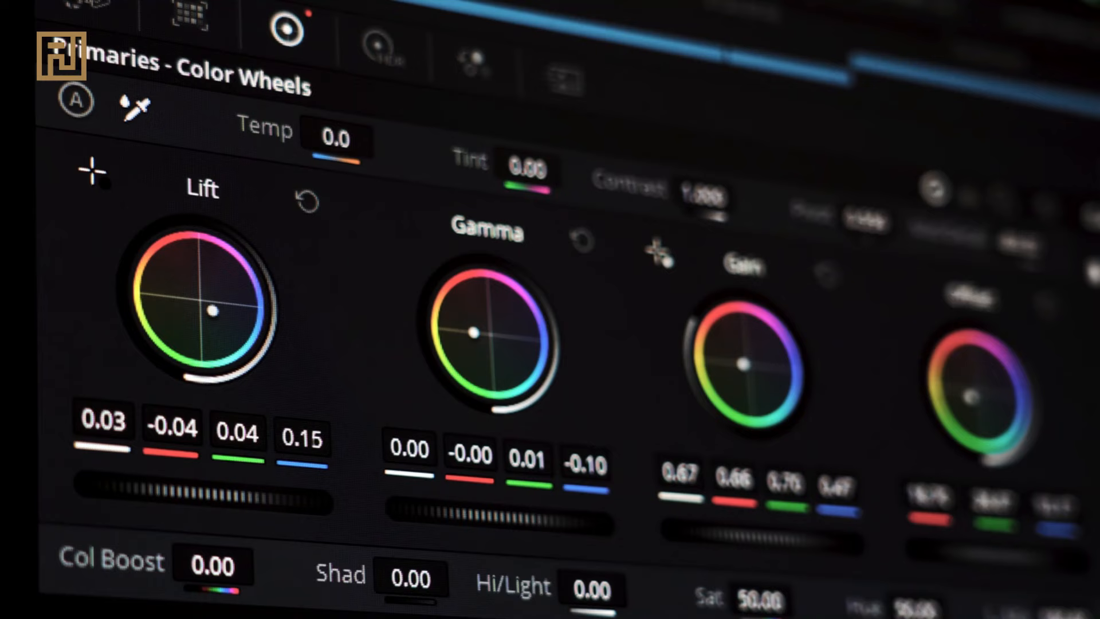